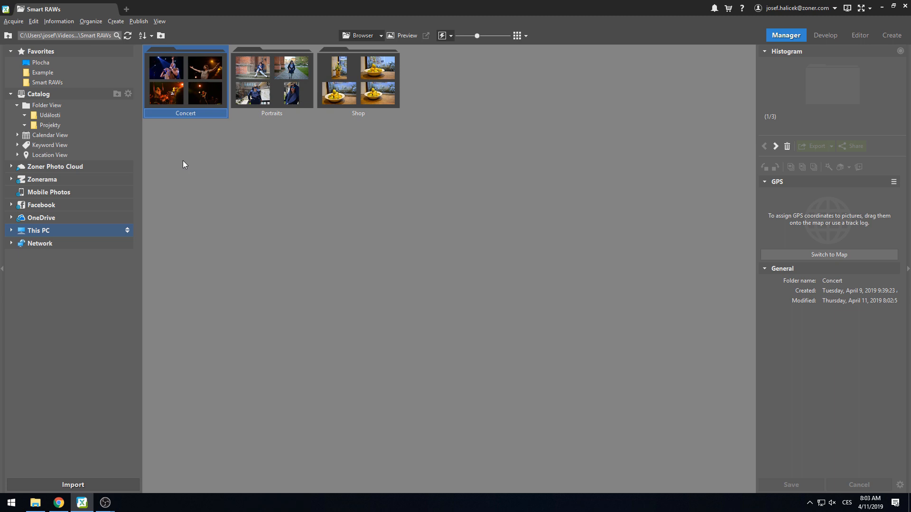
mouse_move(232, 150)
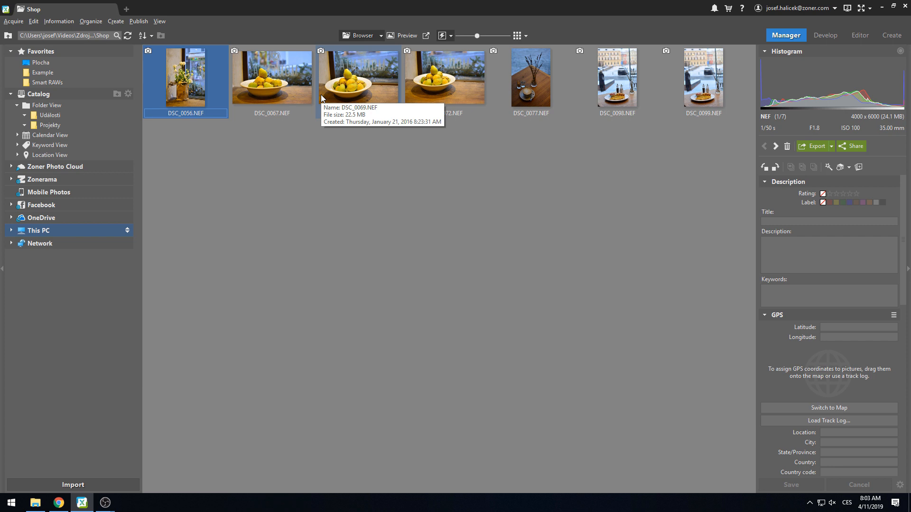
mouse_move(185, 82)
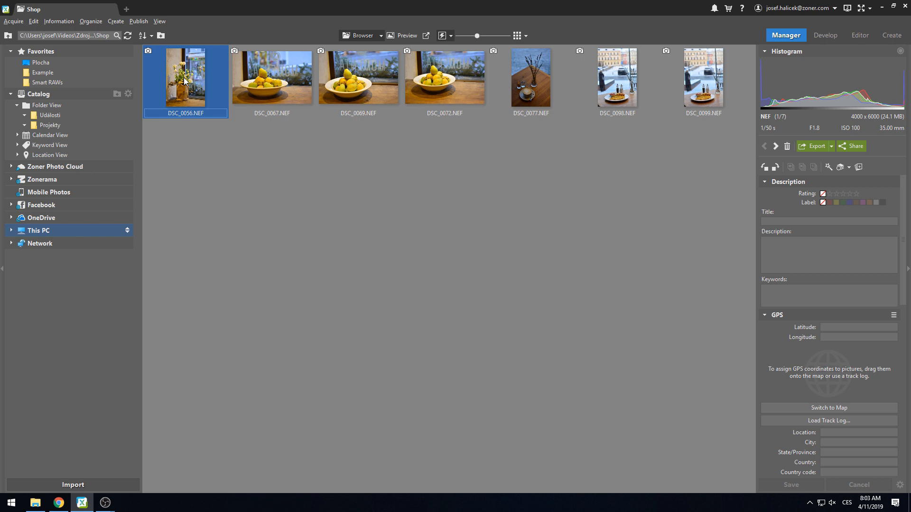
Step through the Shop pear photos in large preview, rating DSC_0067 and DSC_0069 two stars and DSC_0072 one star
click(407, 36)
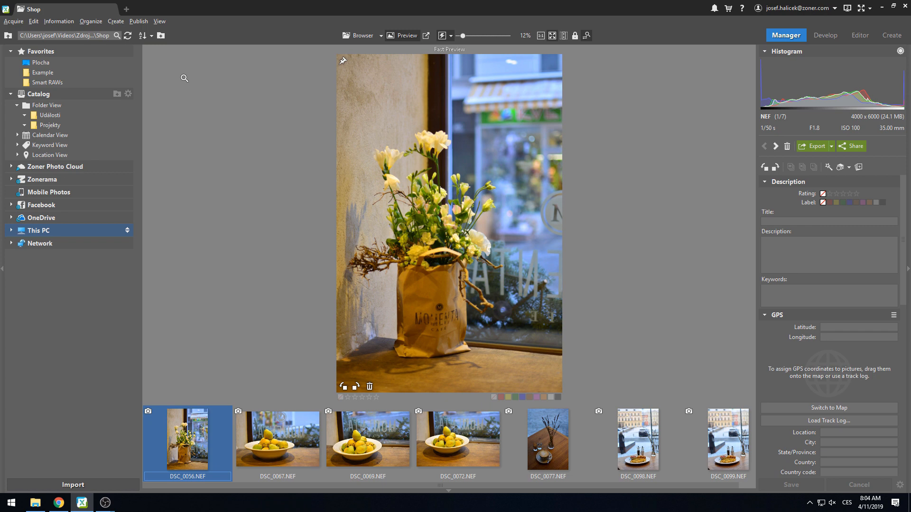
click(277, 439)
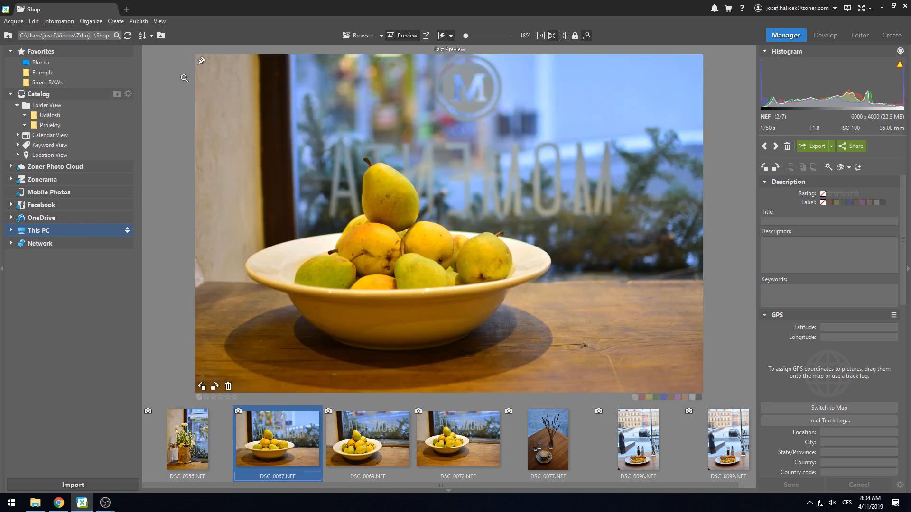
click(367, 437)
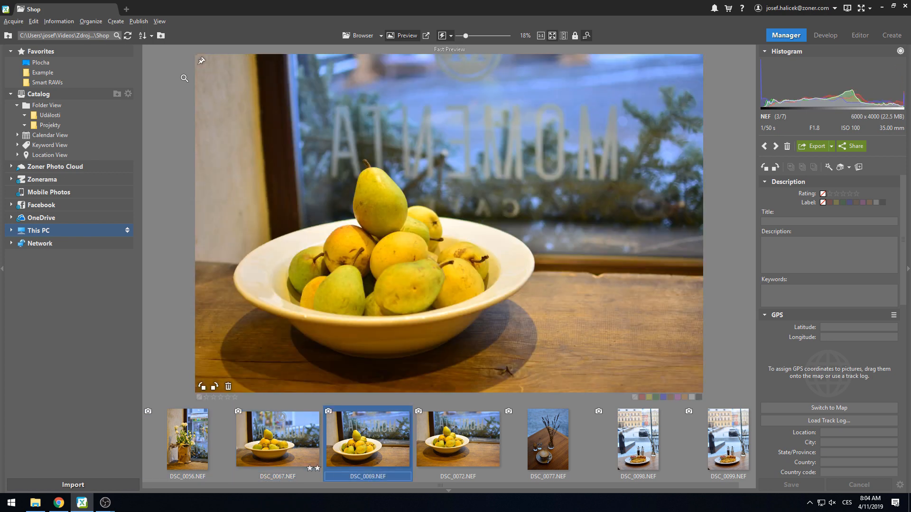
click(835, 194)
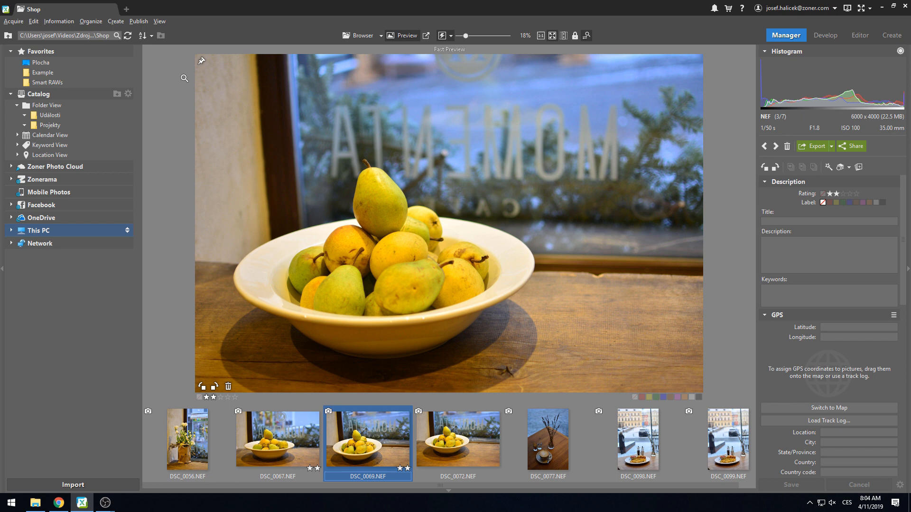
click(457, 440)
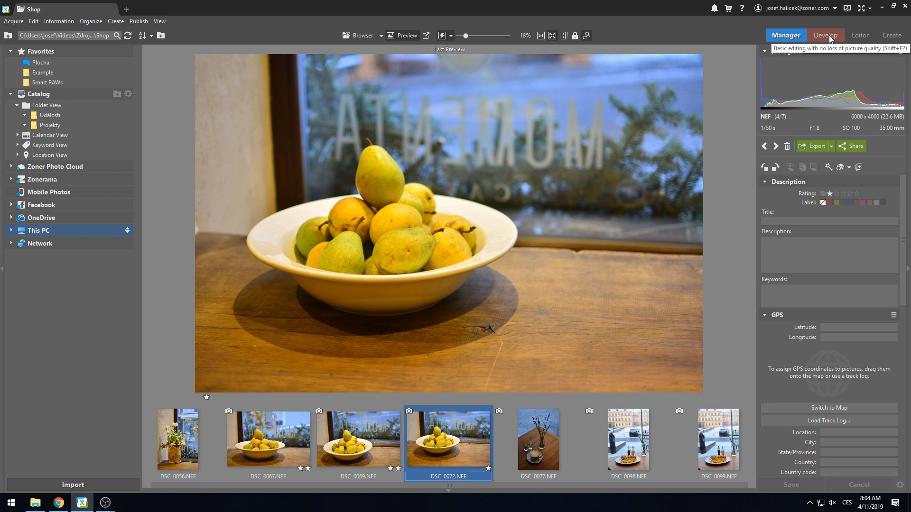
Raise DSC_0072's exposure to 0.3 in Develop, compare with the coffee shot, and return to Manager
click(824, 35)
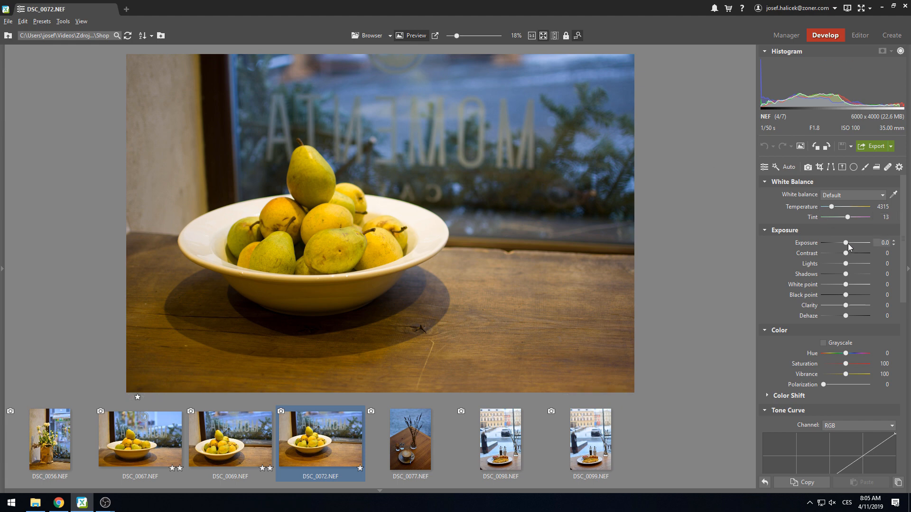
drag(845, 243, 849, 243)
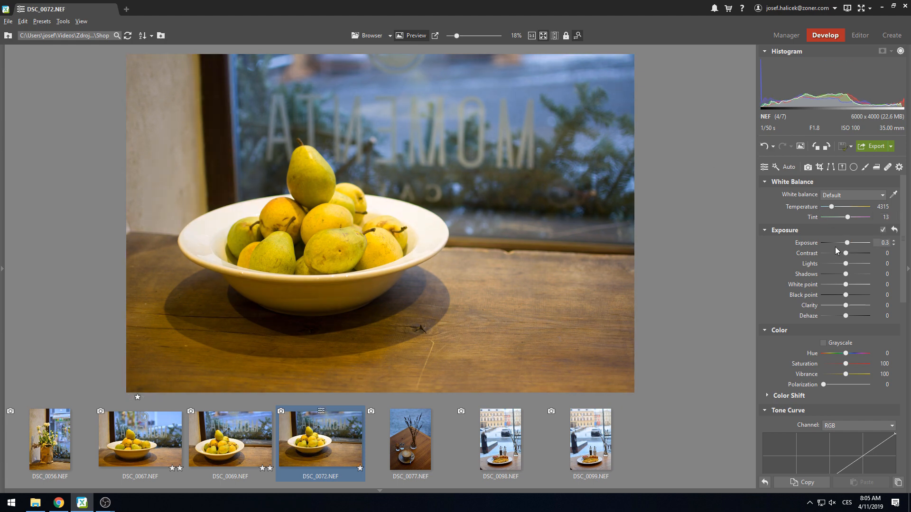
click(410, 439)
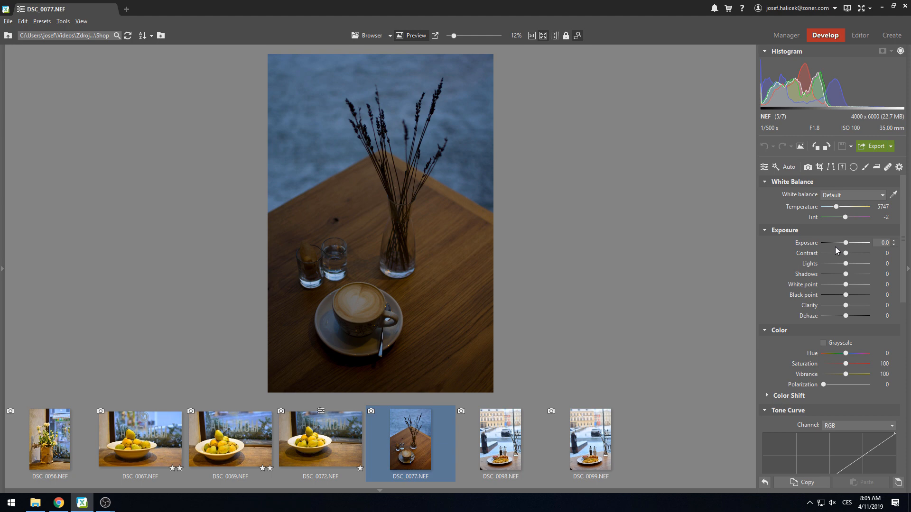
click(320, 438)
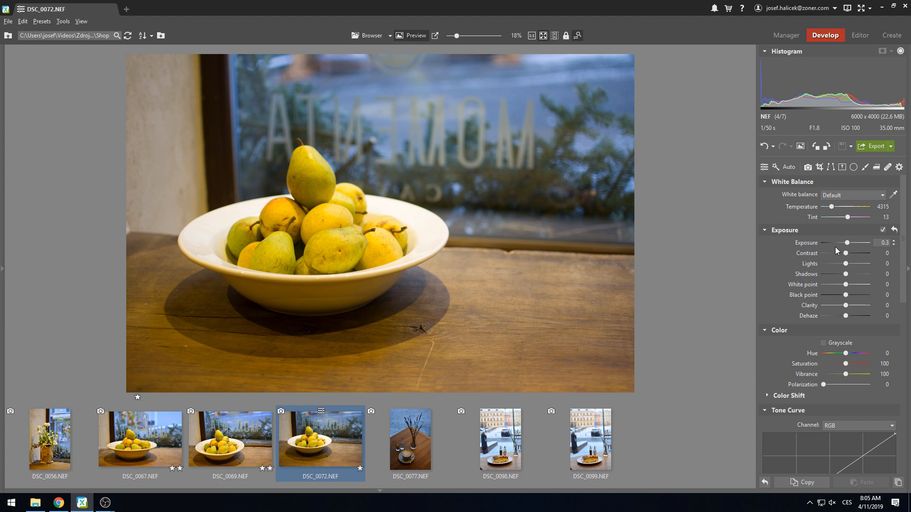
click(786, 35)
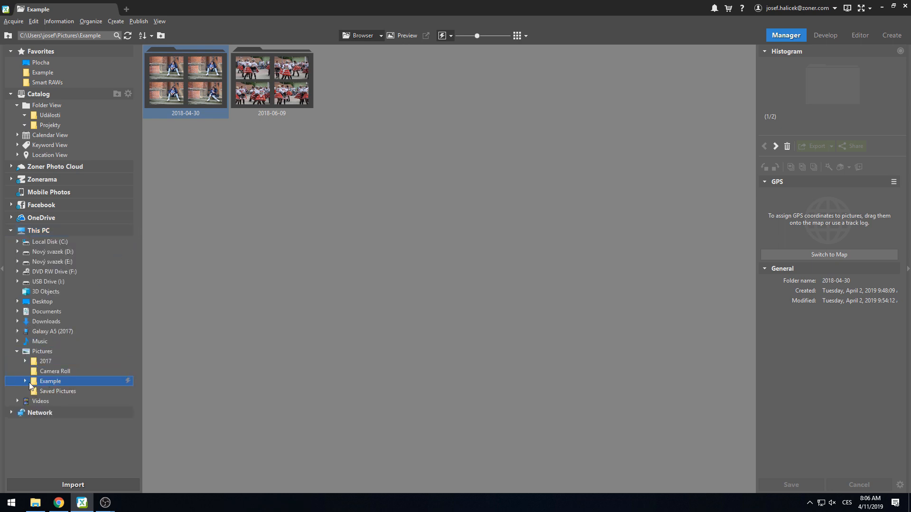
Start preloading Smart RAW previews for the Example folder including subfolders
click(25, 381)
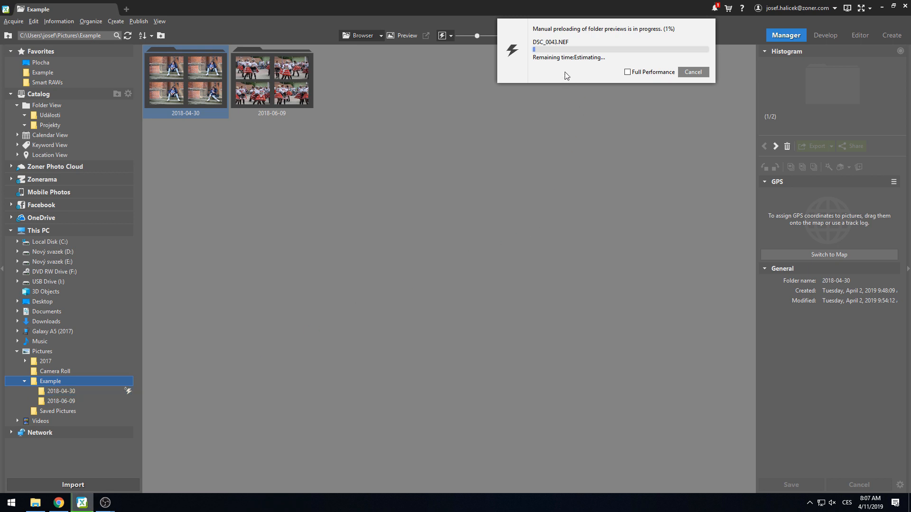
click(693, 71)
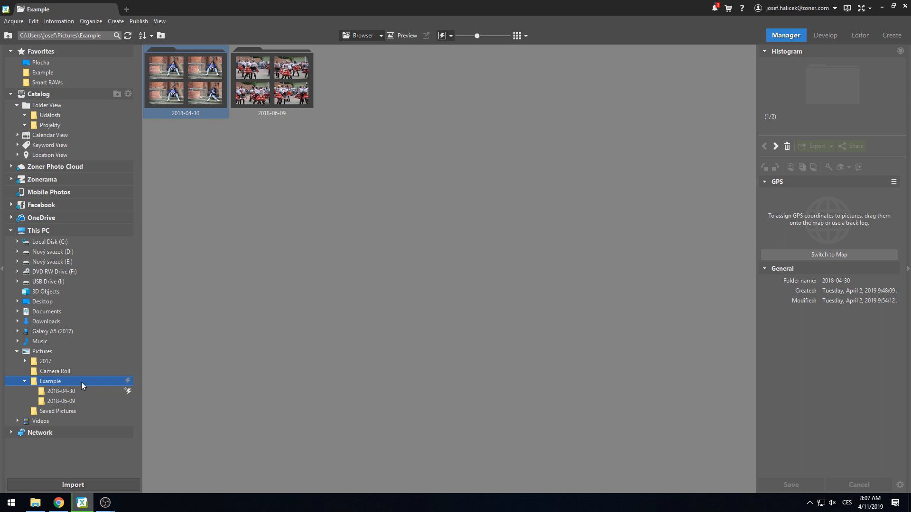
right_click(51, 381)
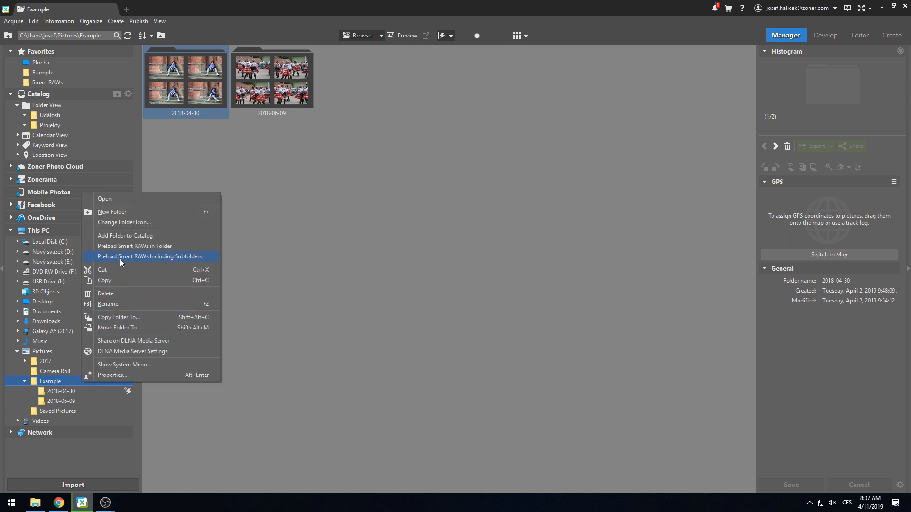
mouse_move(689, 52)
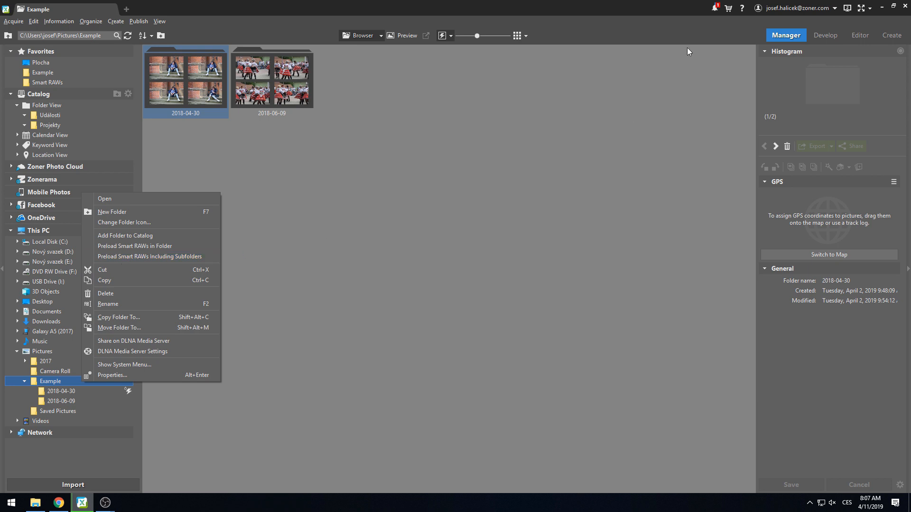
Enable Full Performance for preloading in Notifications and open the 2018-04-30 folder
click(714, 7)
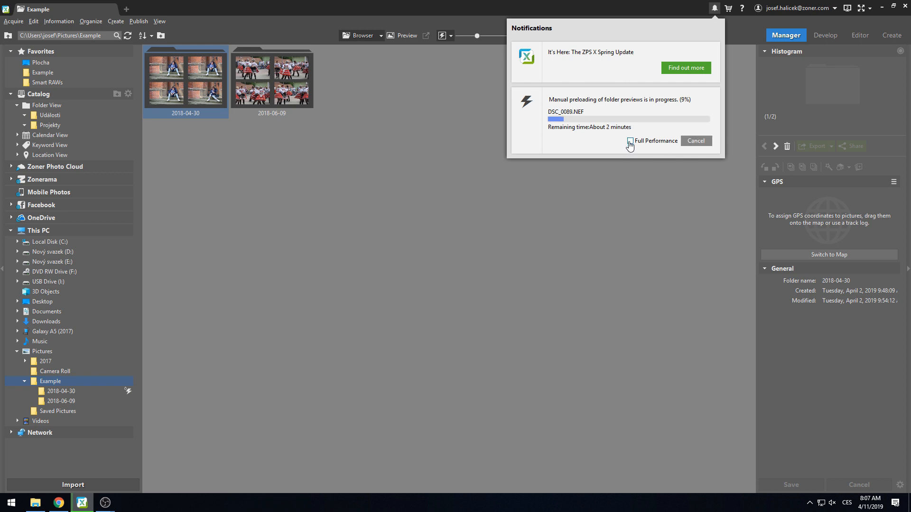
mouse_move(630, 143)
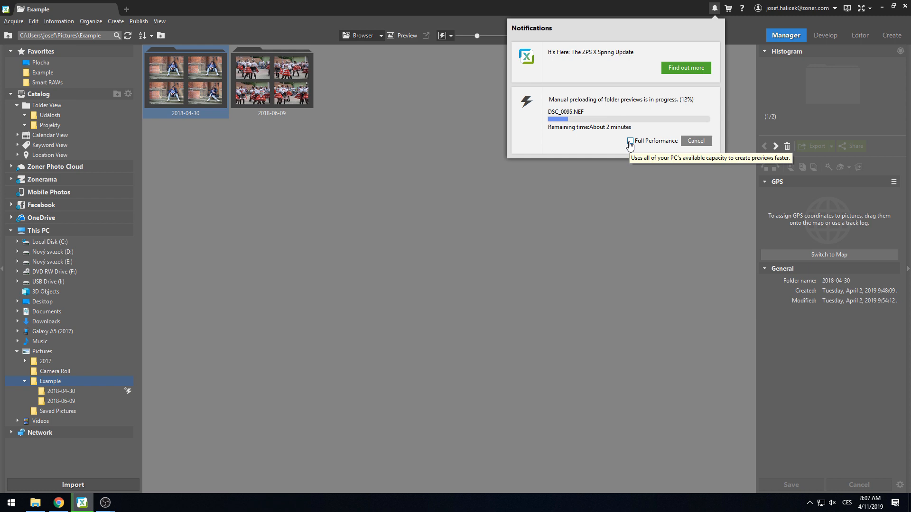
click(713, 7)
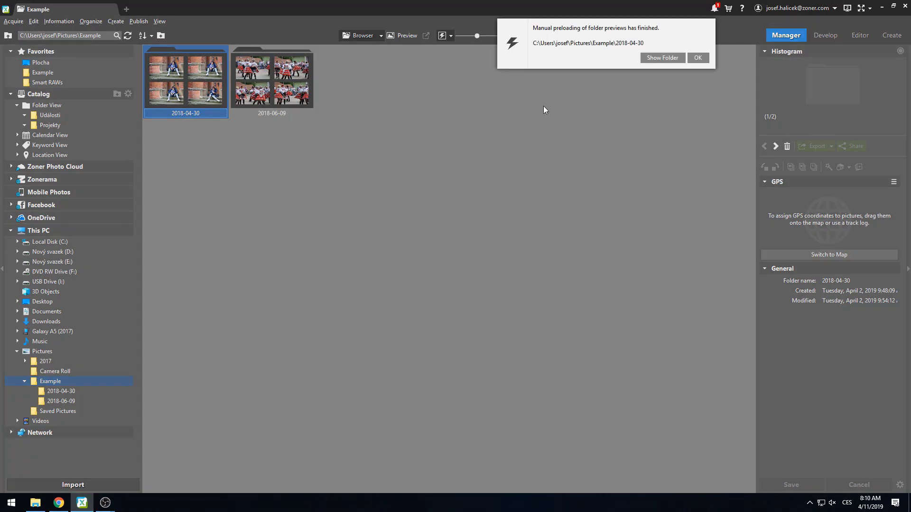
mouse_move(444, 178)
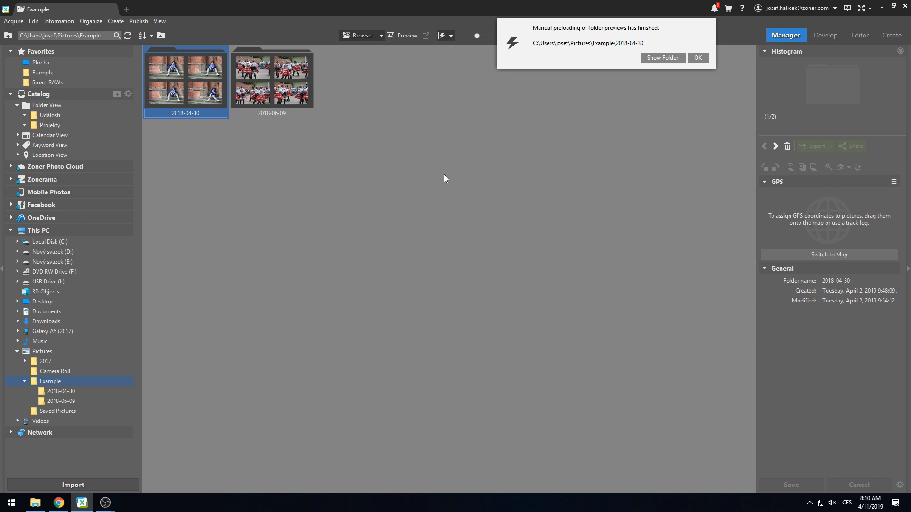
double_click(185, 79)
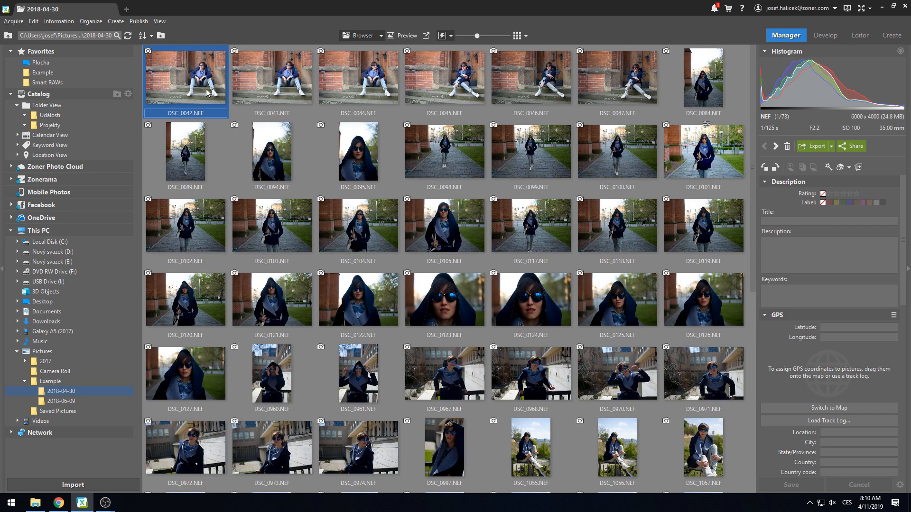
Briefly develop DSC_0042 and DSC_0043, then show the Smart RAWs folder with Concert, Portraits and Shop
click(825, 35)
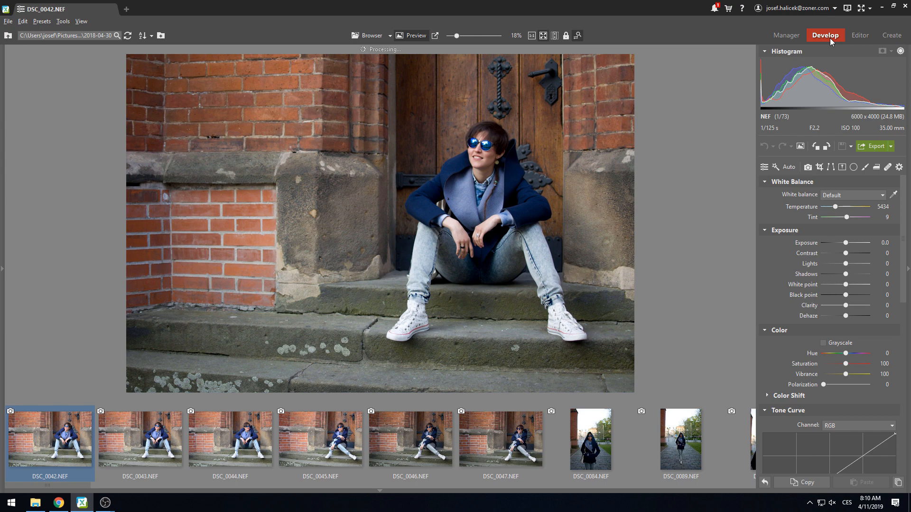
click(139, 438)
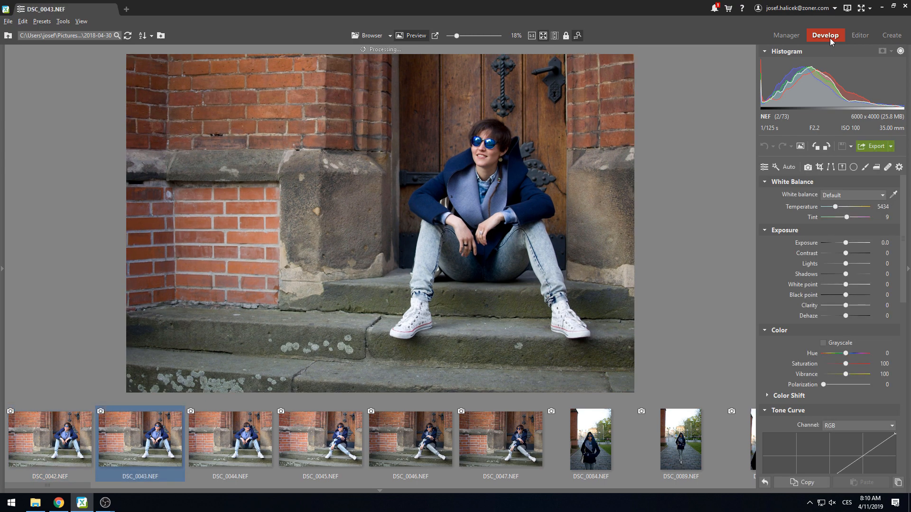
click(785, 35)
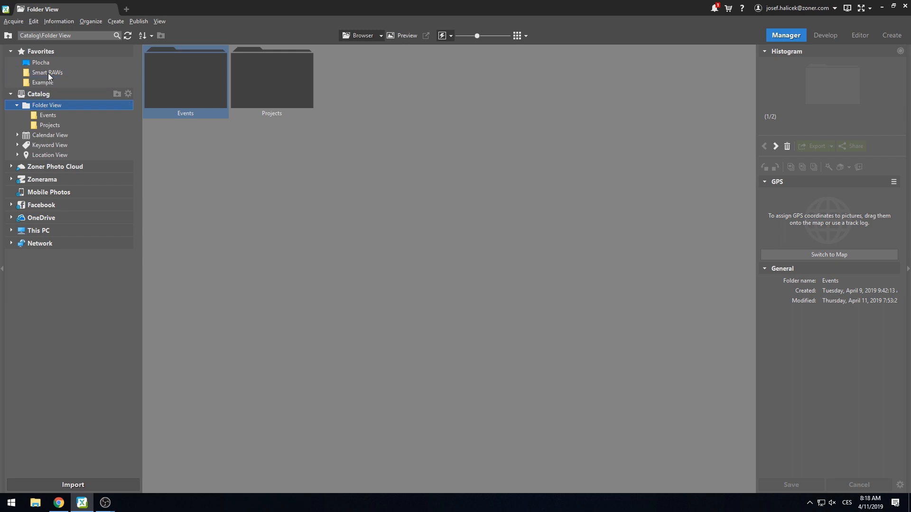
click(48, 72)
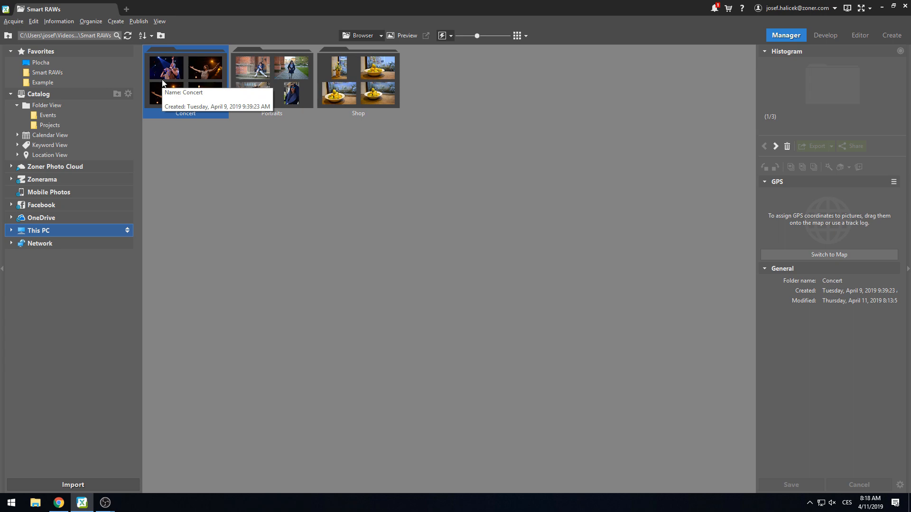
Review the Catalog preferences, then move Concert into the catalog's Events folder and open Events
double_click(185, 66)
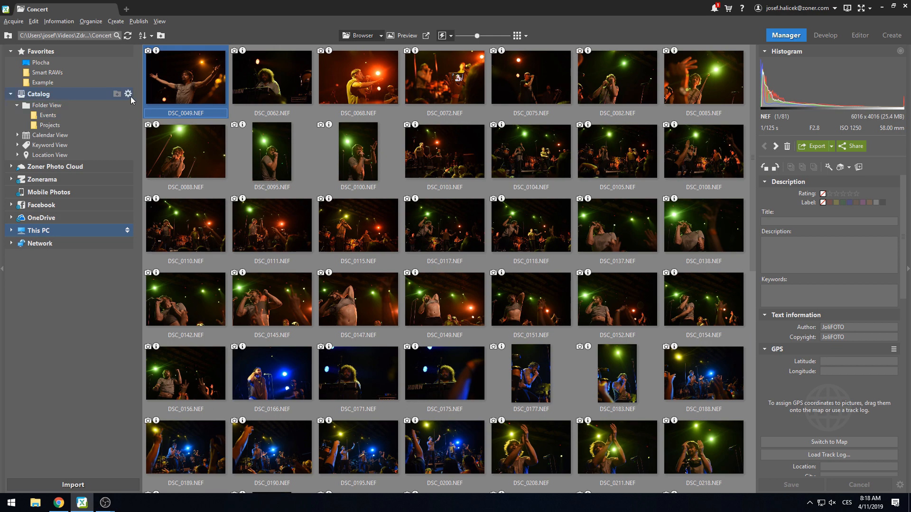
click(130, 94)
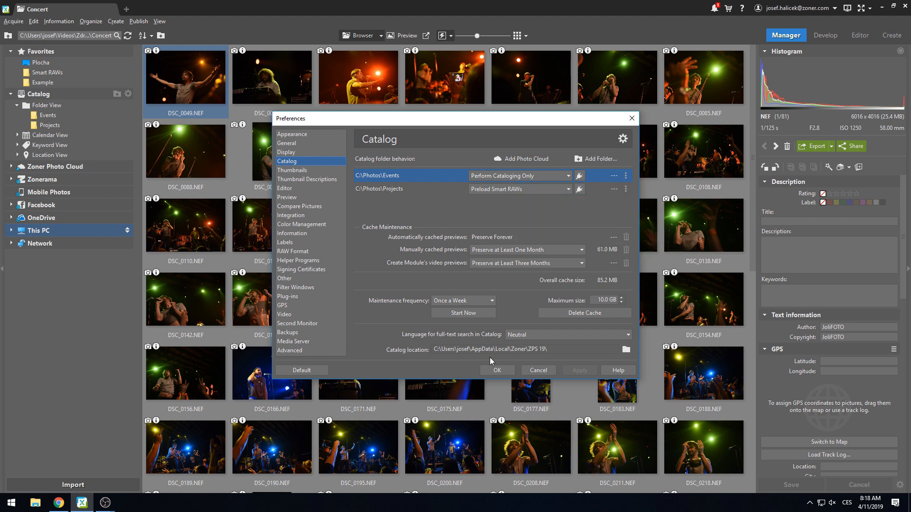
click(497, 370)
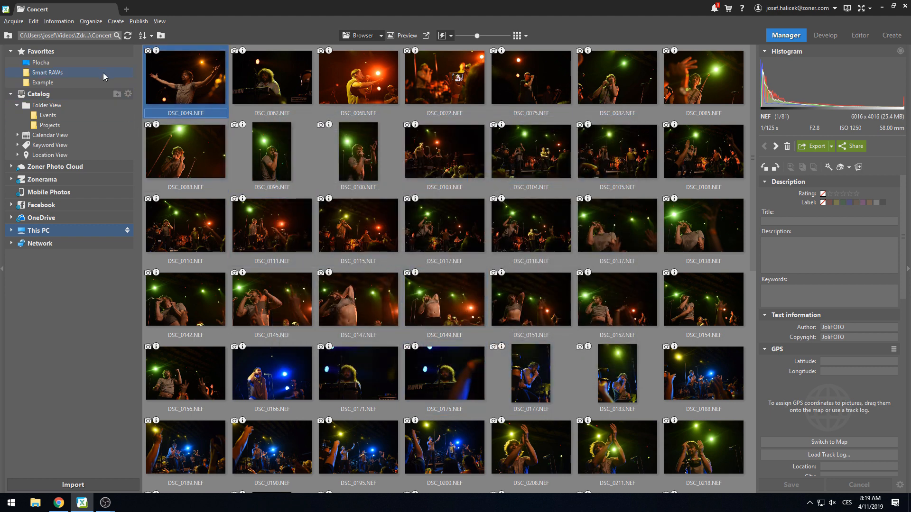
click(47, 72)
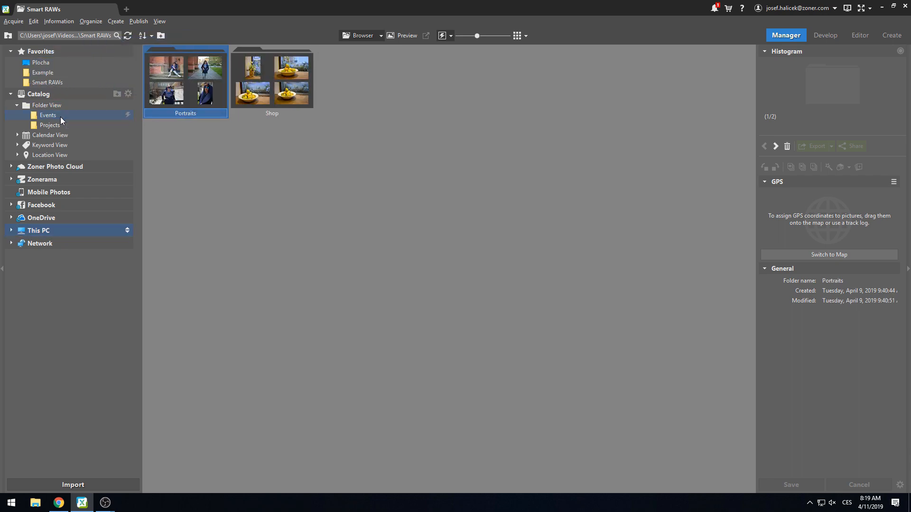
click(48, 115)
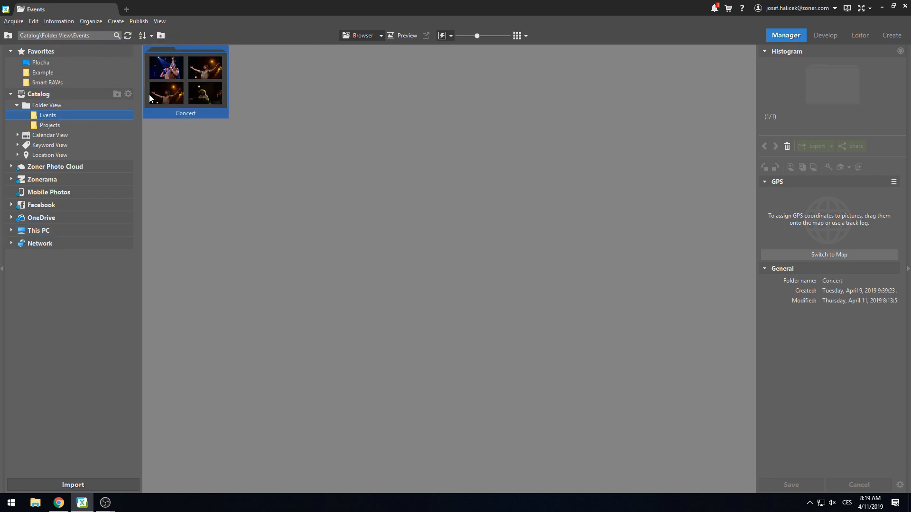
Preload Smart RAWs for Events > Concert, briefly develop DSC_0049, and open the Projects catalog folder
double_click(185, 80)
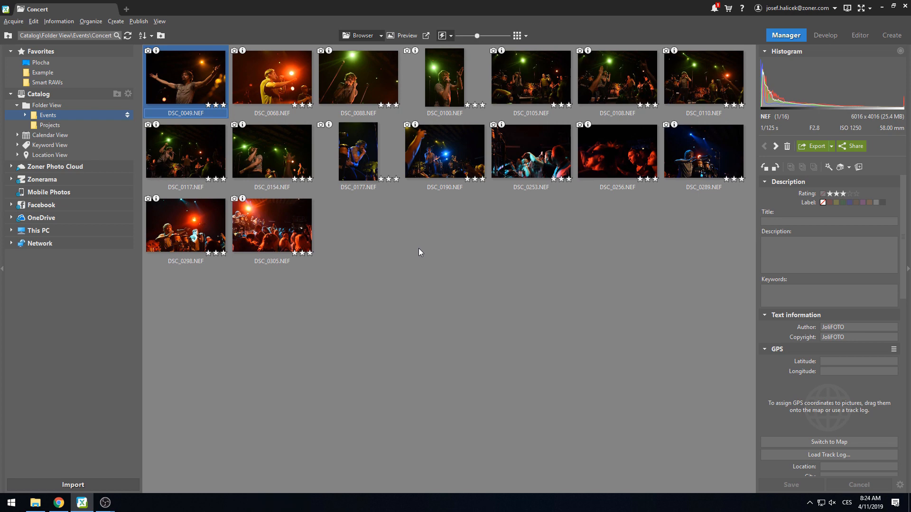
mouse_move(422, 257)
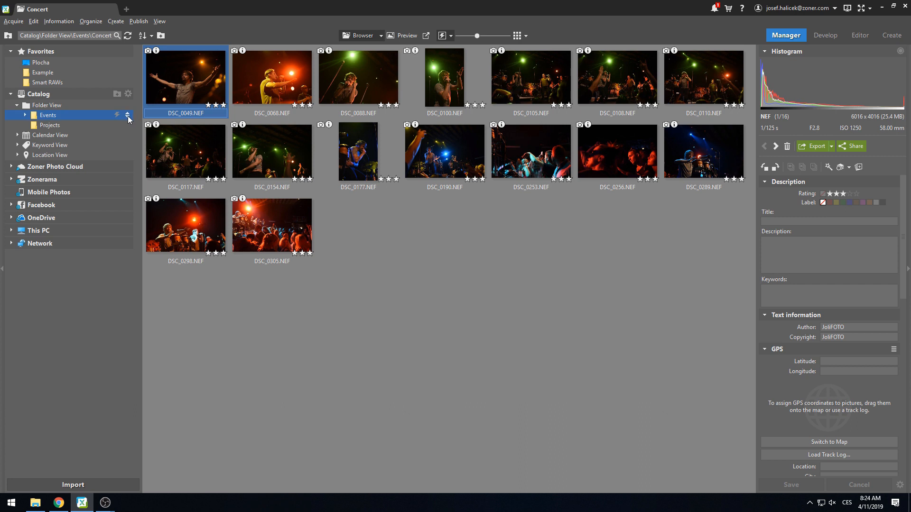
click(24, 115)
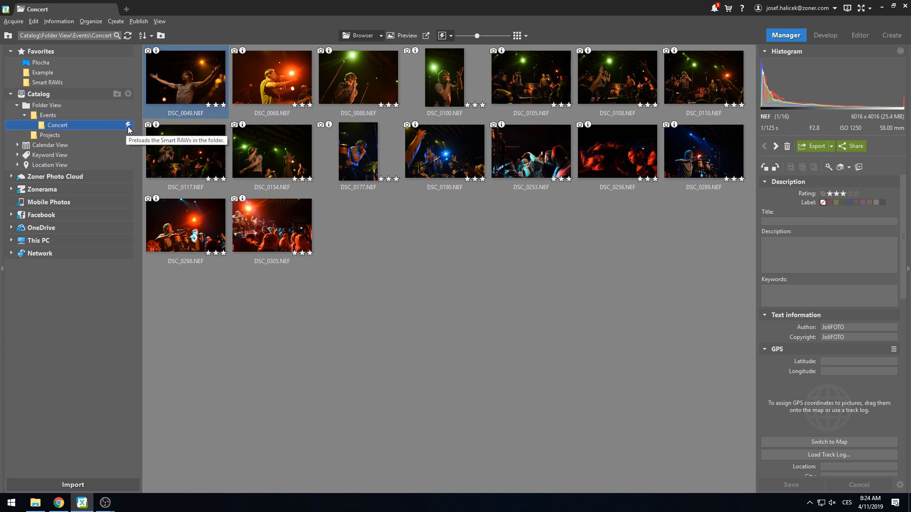
click(128, 125)
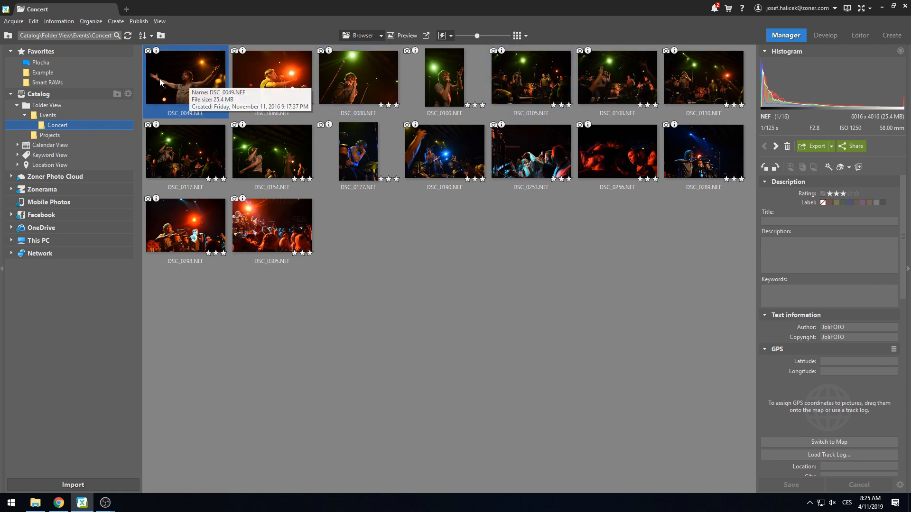
click(825, 35)
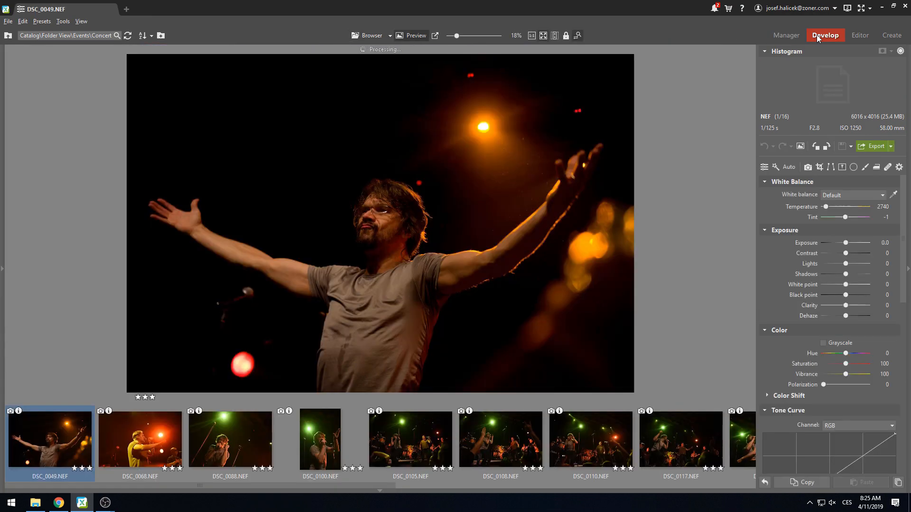
click(50, 135)
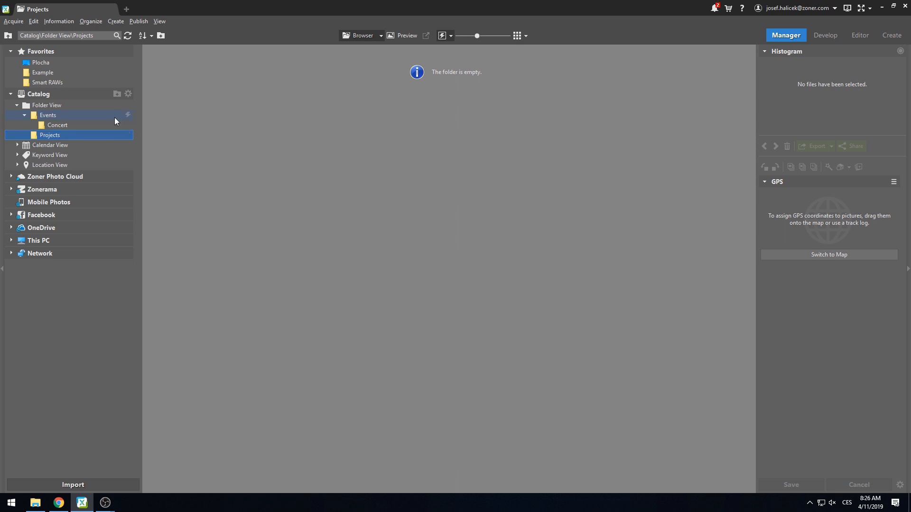
Open Catalog preferences and watch the background preview preloading progress in Notifications
click(128, 94)
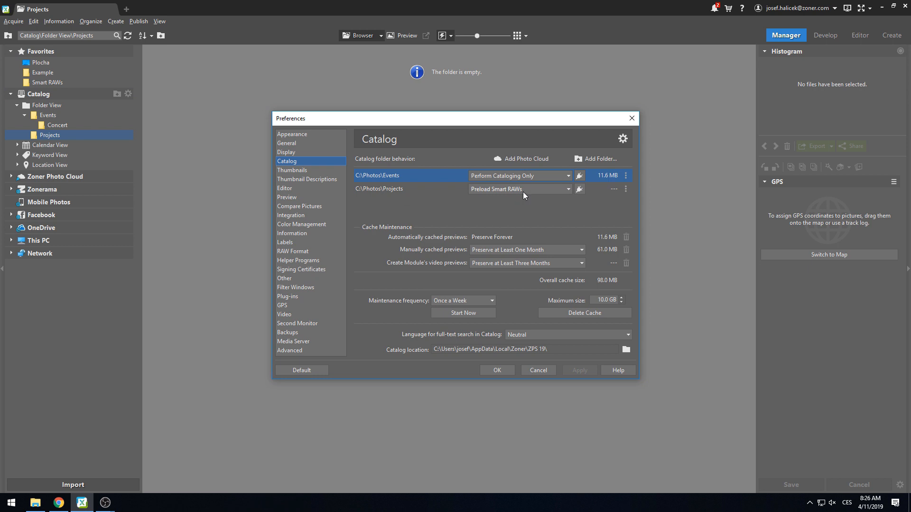
mouse_move(523, 189)
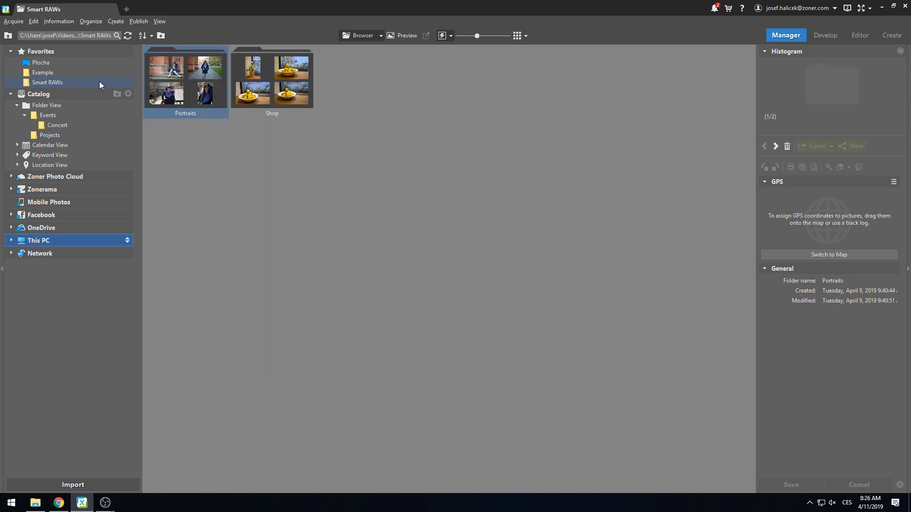
drag(185, 82, 50, 135)
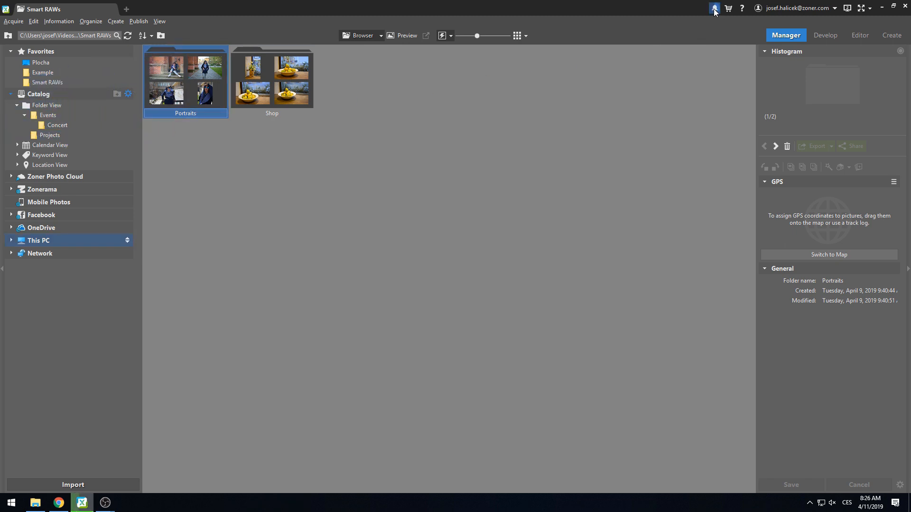
click(714, 8)
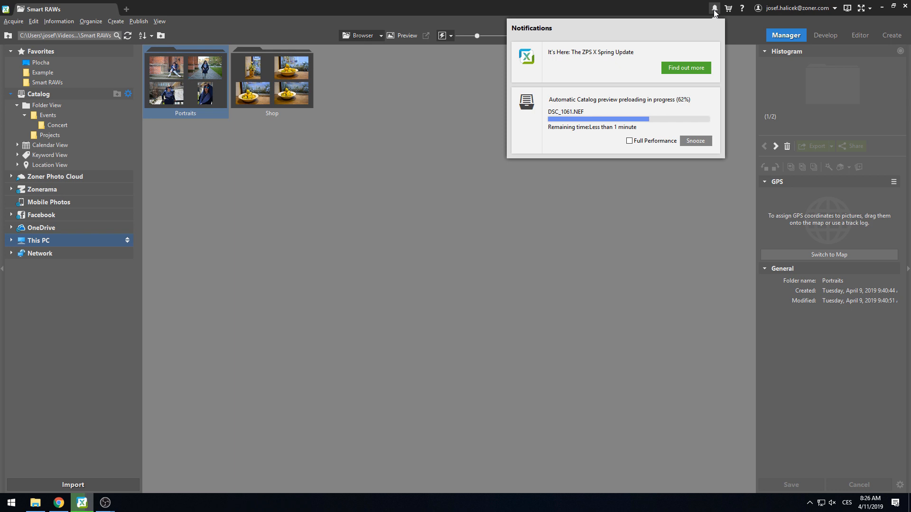
click(128, 94)
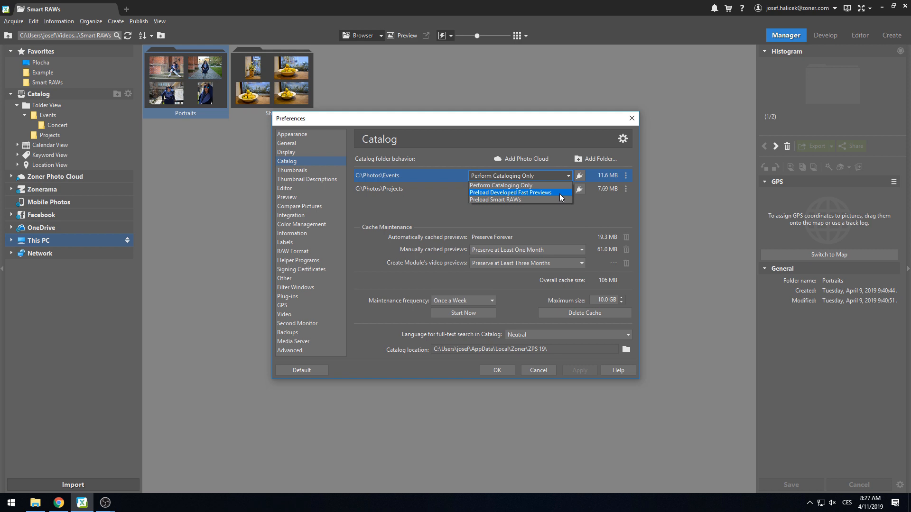
Keep Events on Perform Cataloging Only, confirm the settings, and open the Portraits folder
click(495, 199)
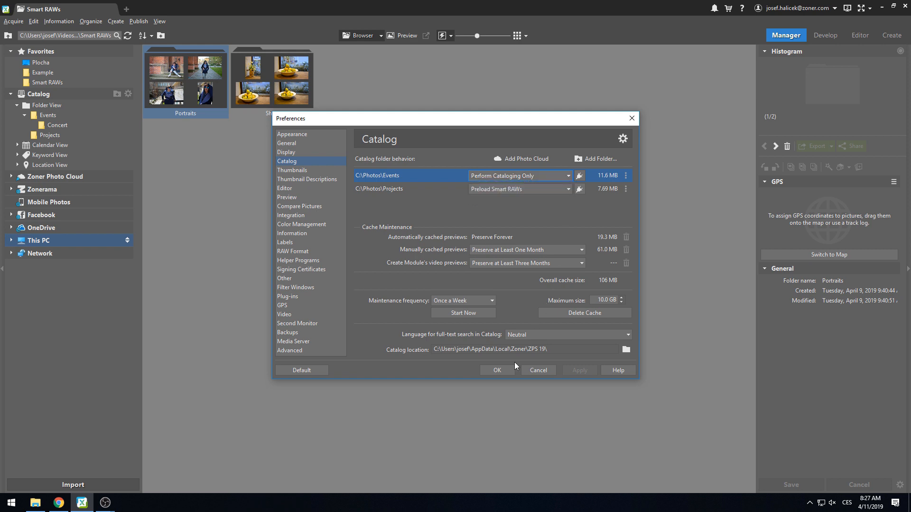
click(495, 370)
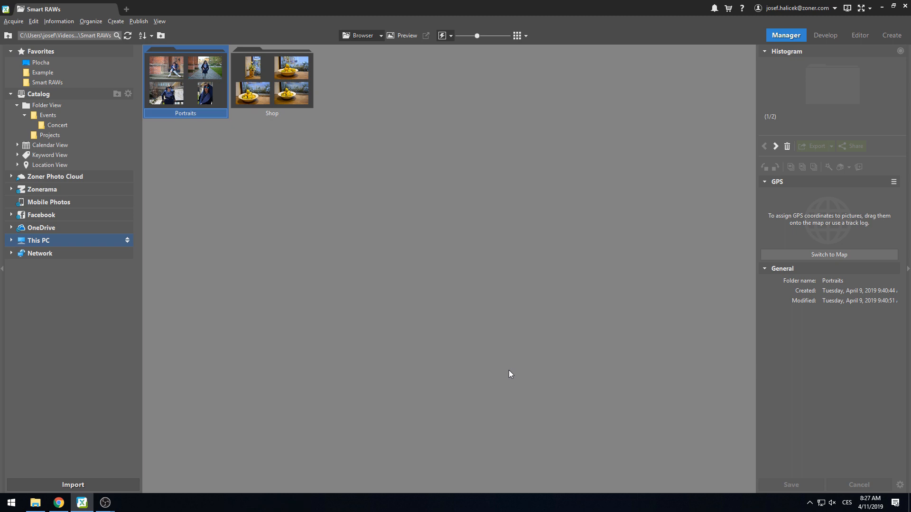
double_click(185, 76)
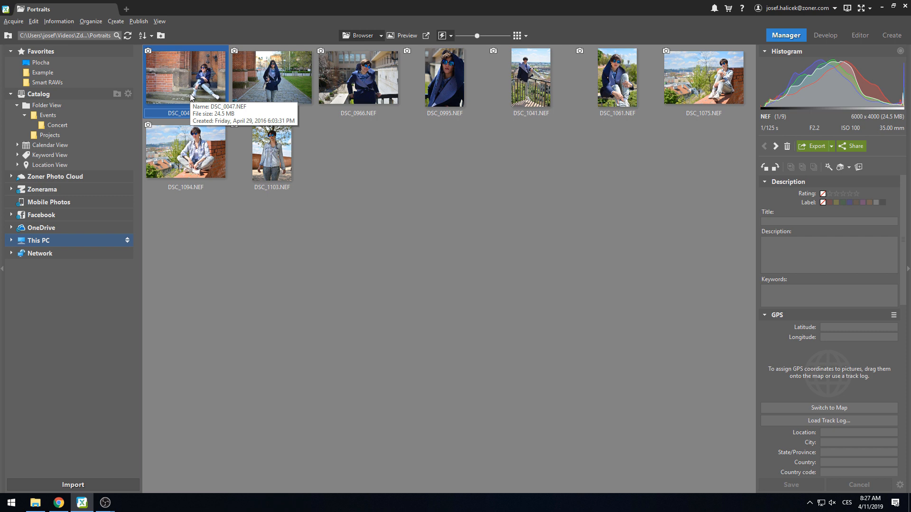
mouse_move(186, 85)
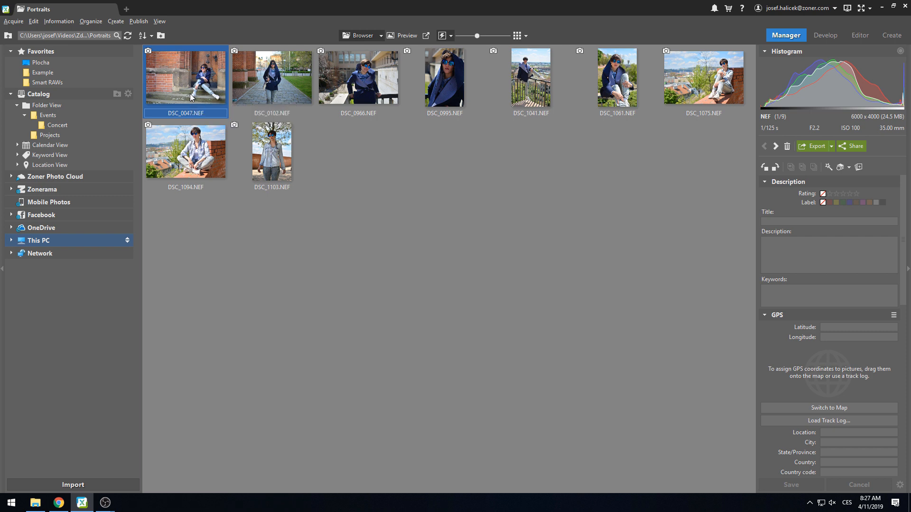